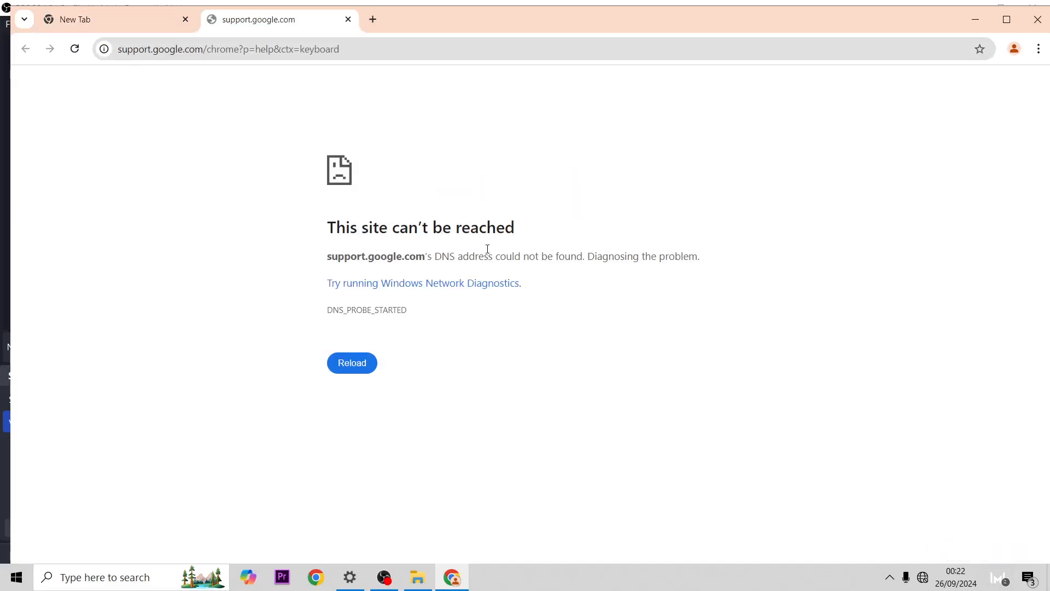
pyautogui.moveTo(599, 436)
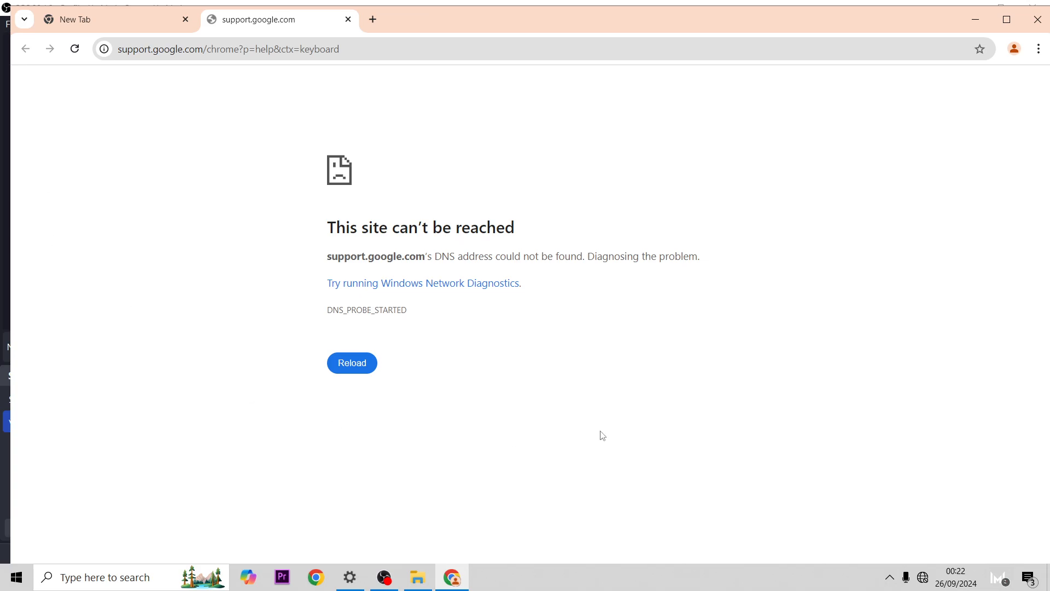
# Step: Go to the EE Hub Manager at 192.168.1.254 in place of the unreachable page
pyautogui.click(227, 49)
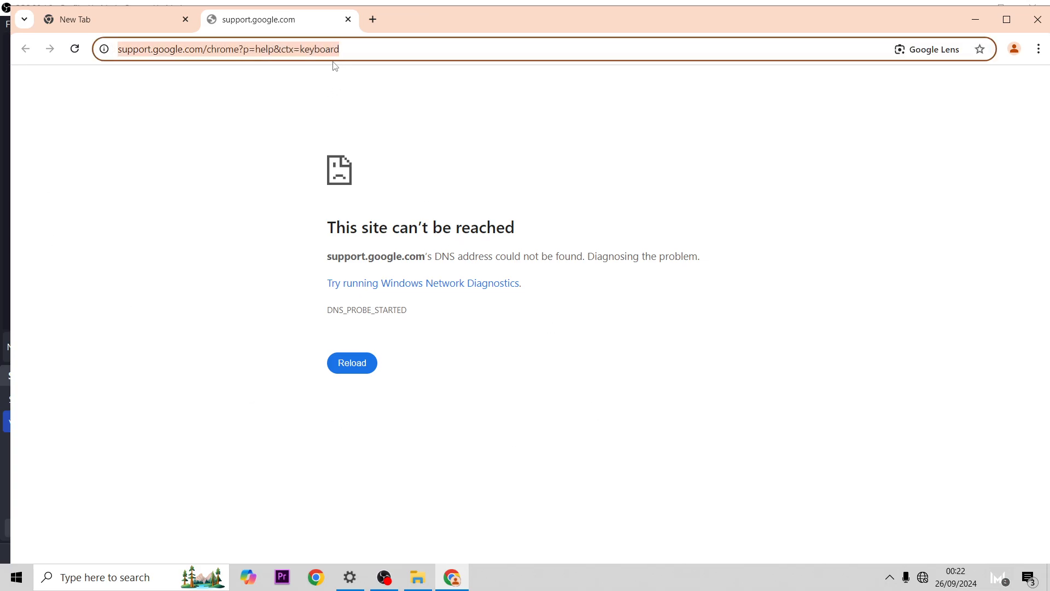
pyautogui.write('192.168.1.254/WirelessScreen')
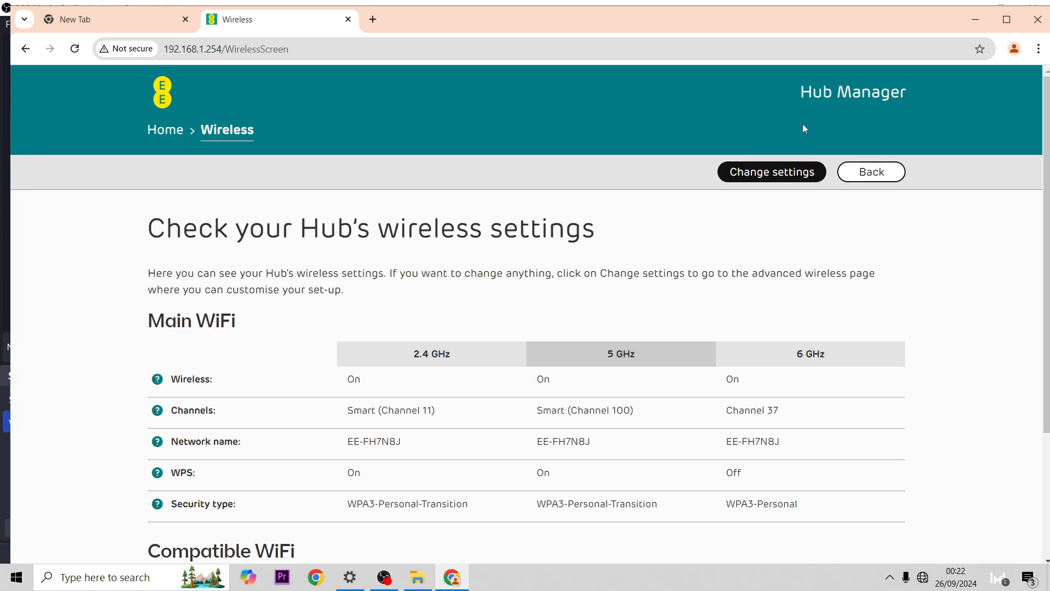
# Step: Request to change wireless settings and enter the masked admin password at the prompt
pyautogui.click(771, 171)
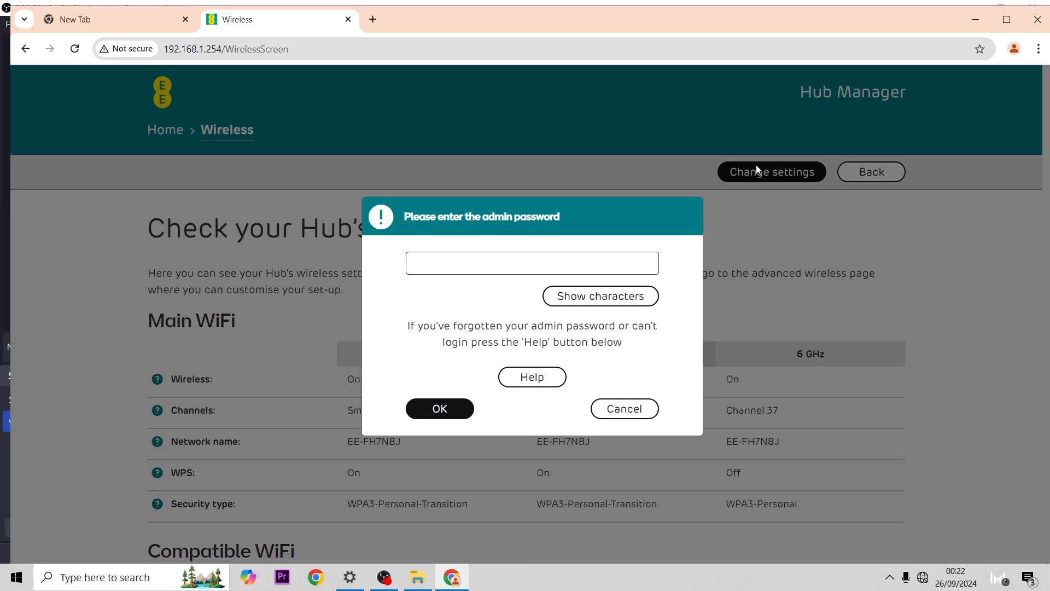
pyautogui.write('•')
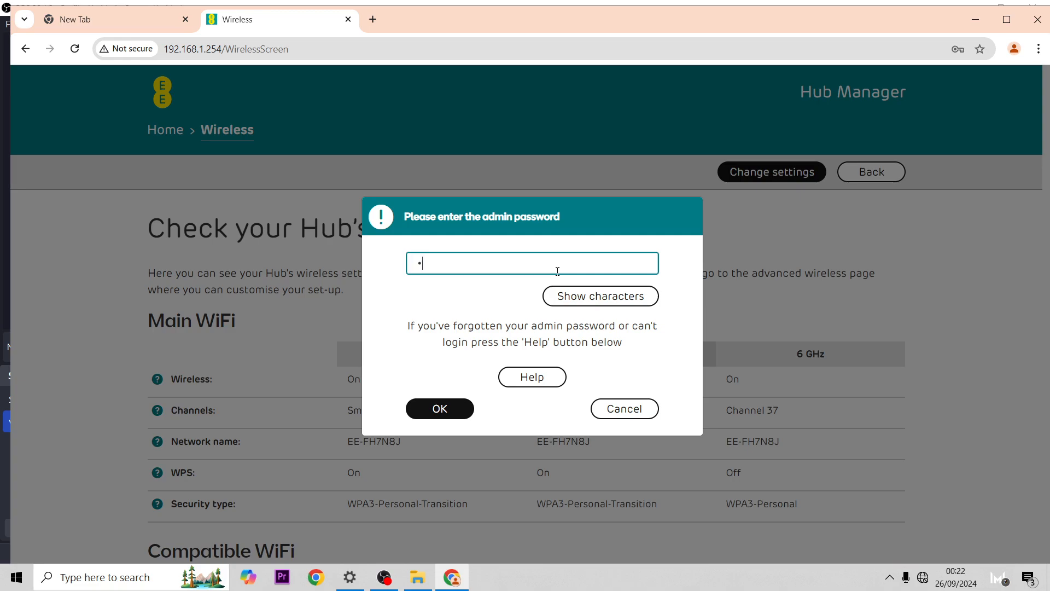
pyautogui.write('•••')
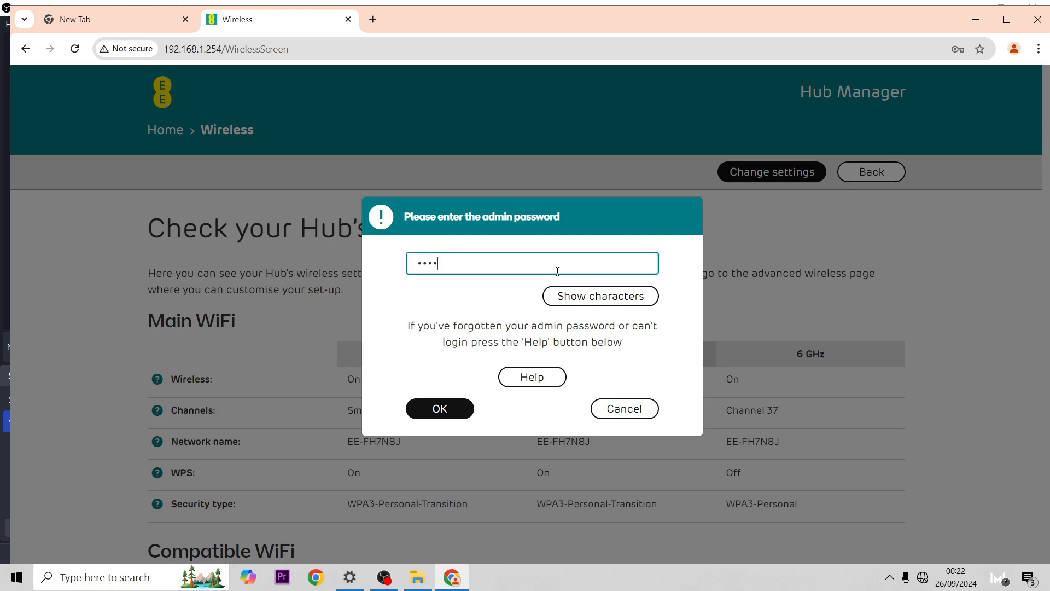
pyautogui.write('••••')
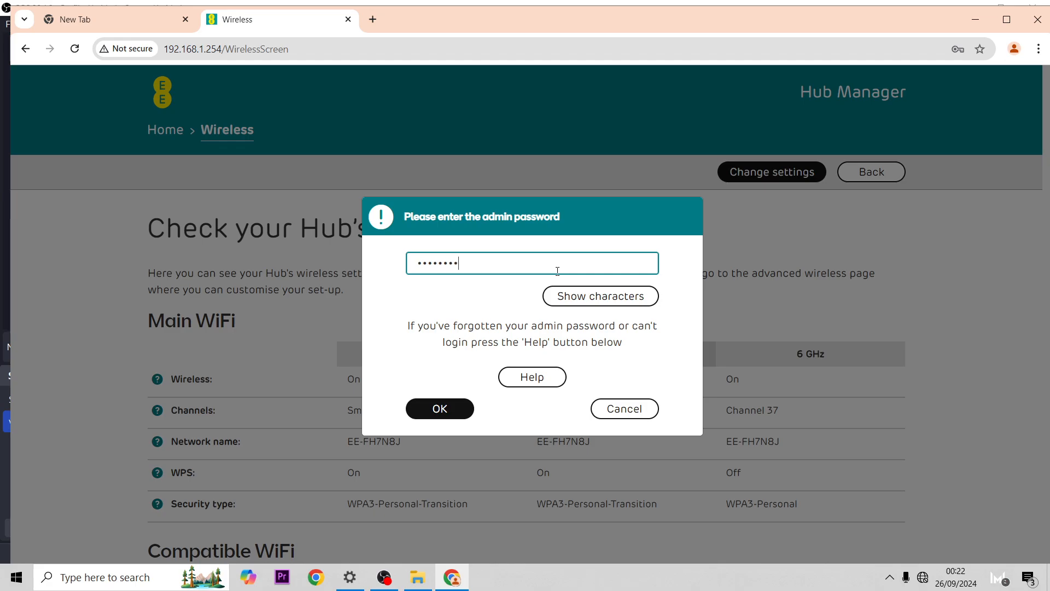
pyautogui.click(439, 408)
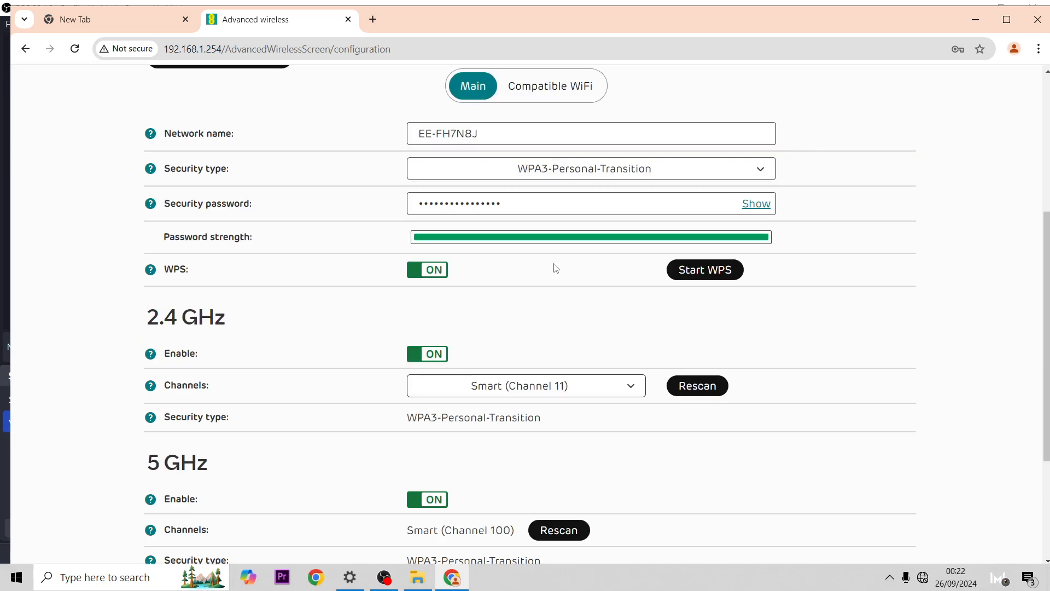
pyautogui.doubleClick(221, 133)
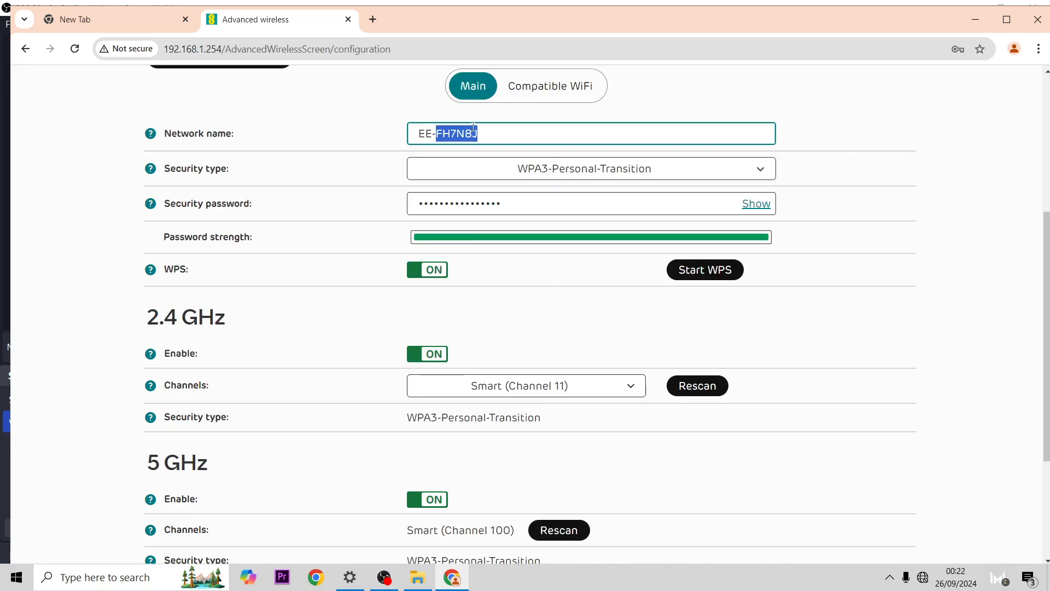
pyautogui.click(510, 134)
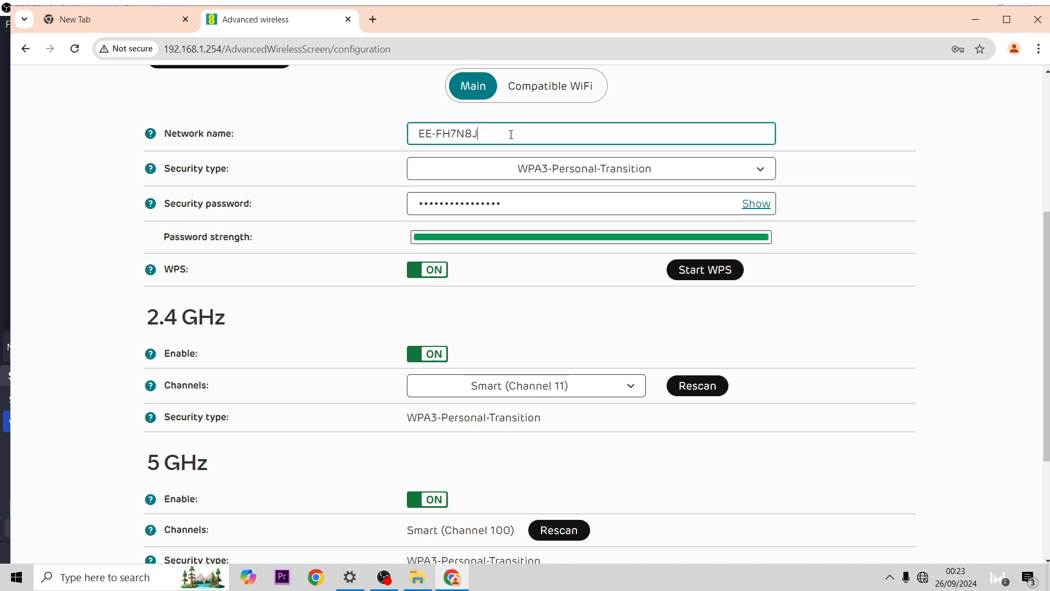
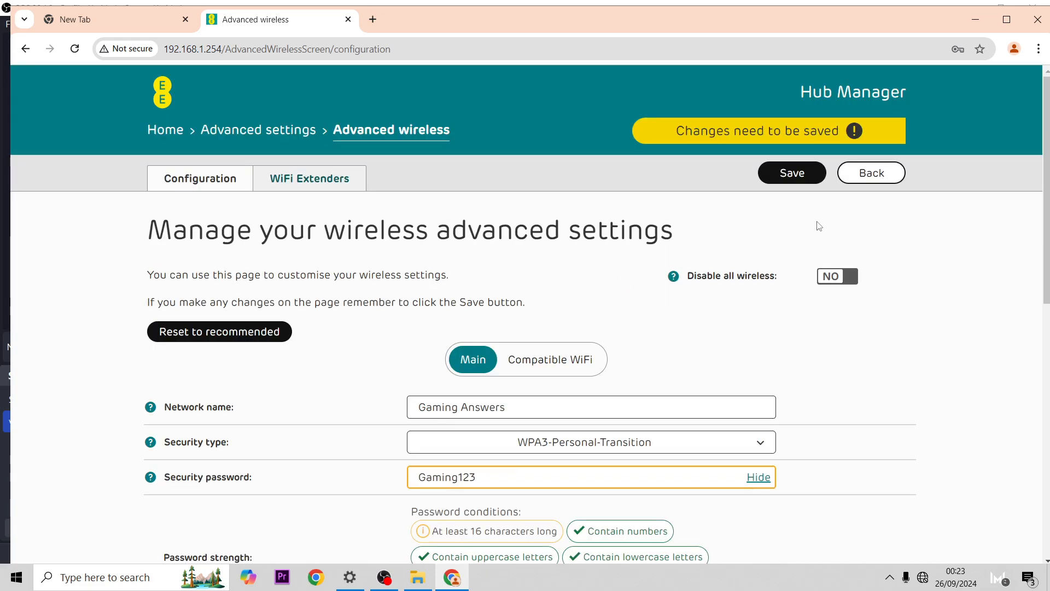
pyautogui.click(791, 171)
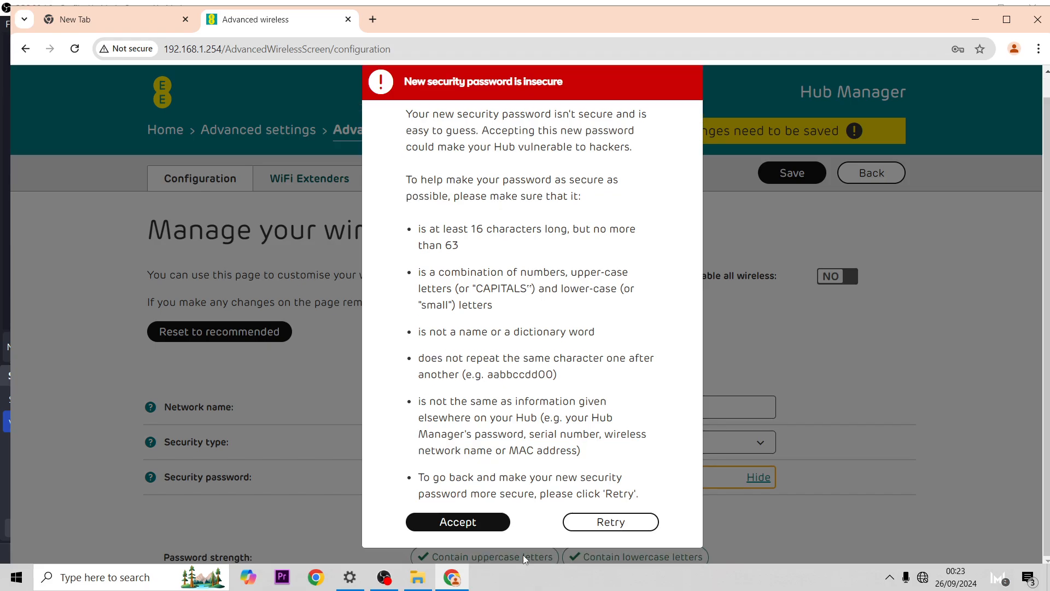
pyautogui.moveTo(459, 522)
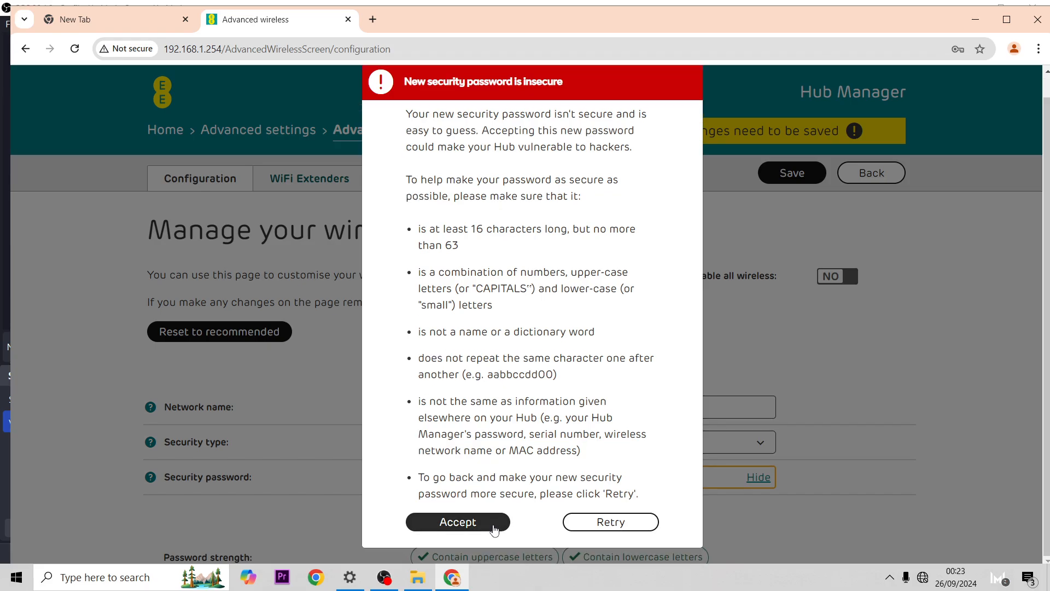